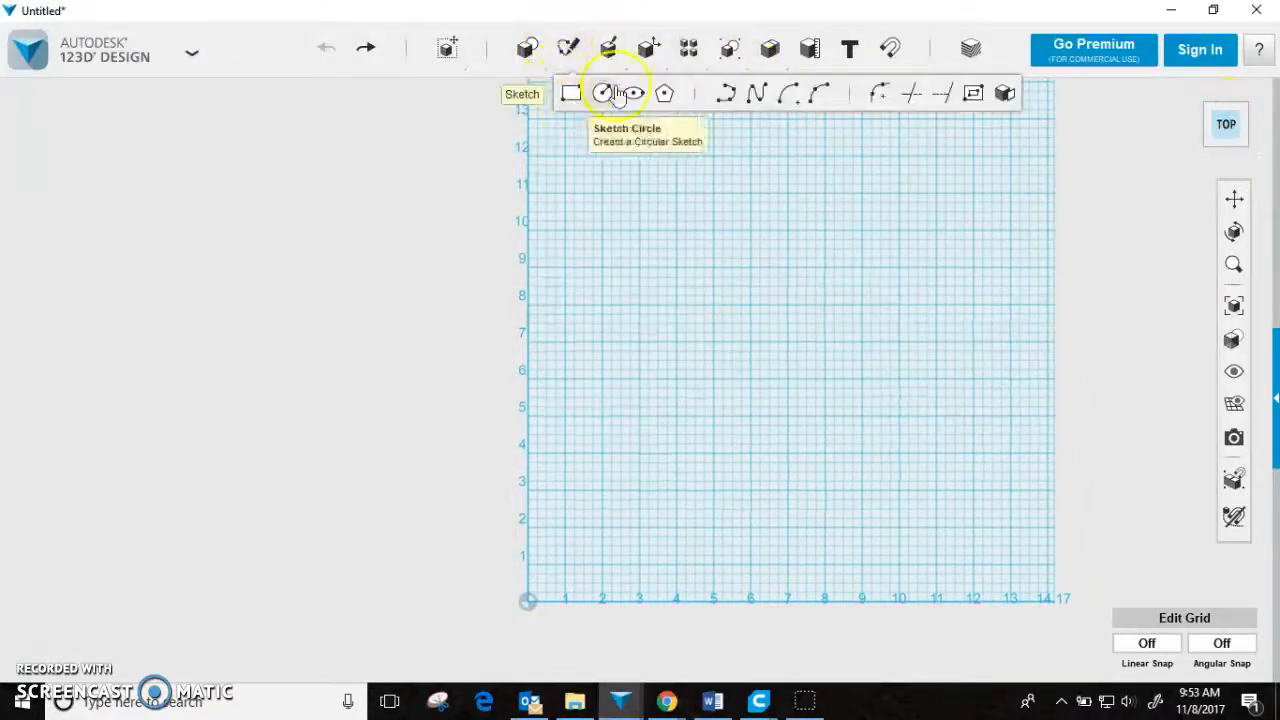
Sketch a closed polyline on the grid tracing the car's front, roofline and rear back to the start.
click(604, 92)
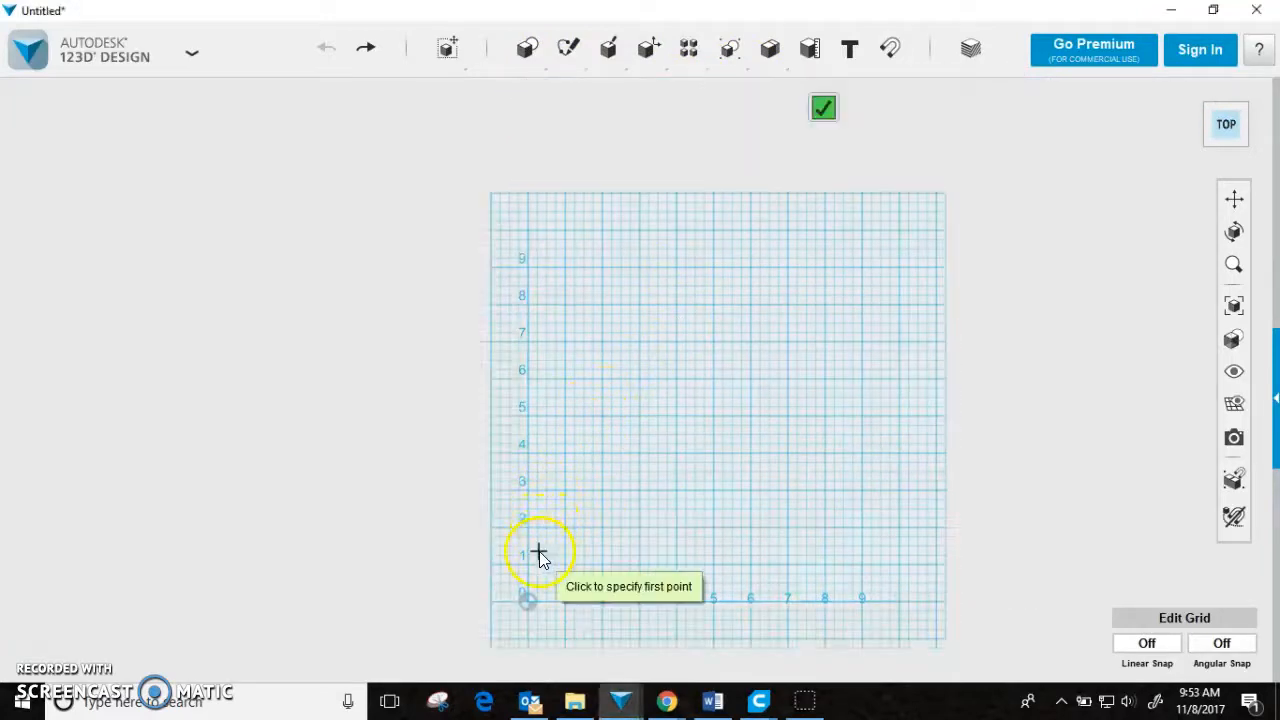
click(528, 598)
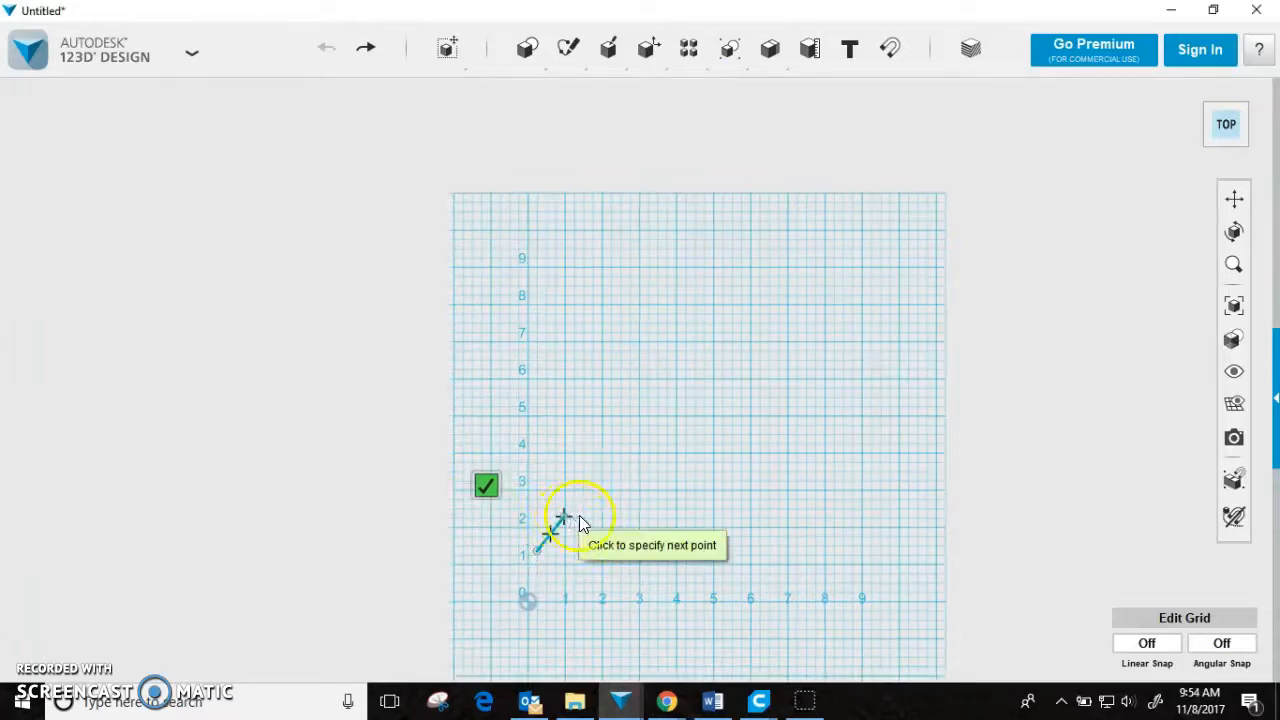
click(628, 516)
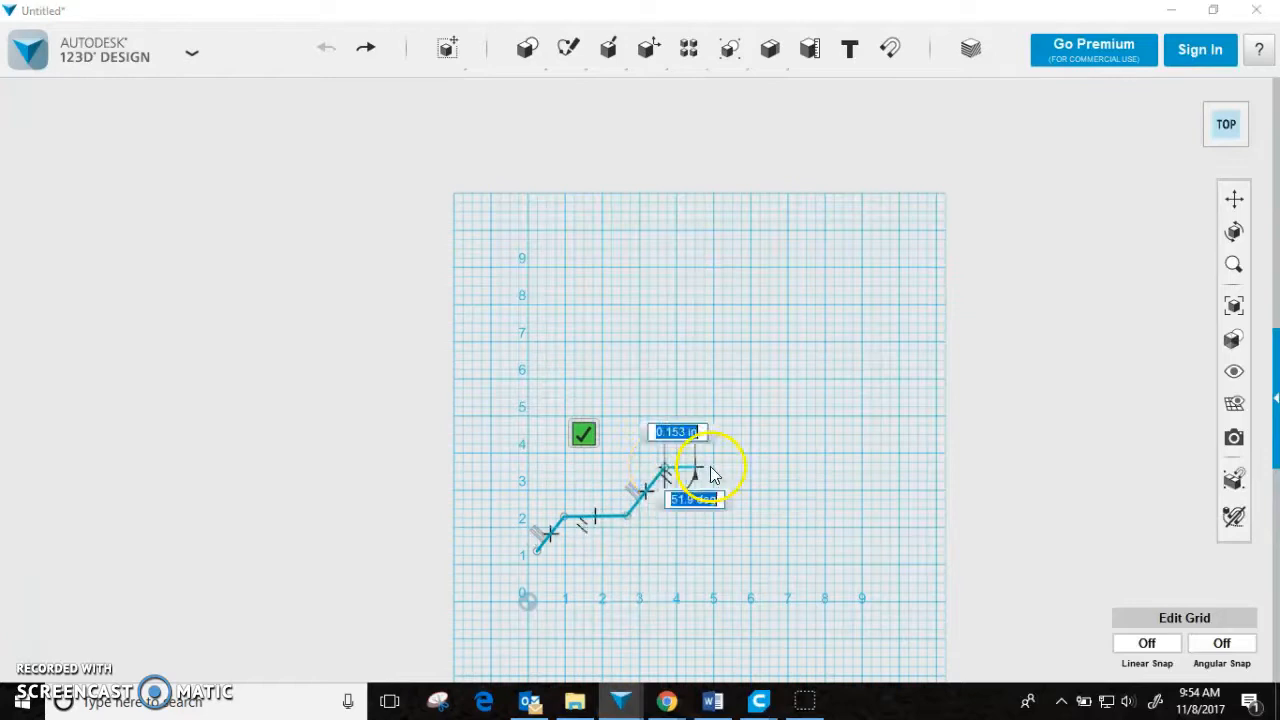
drag(690, 470, 830, 496)
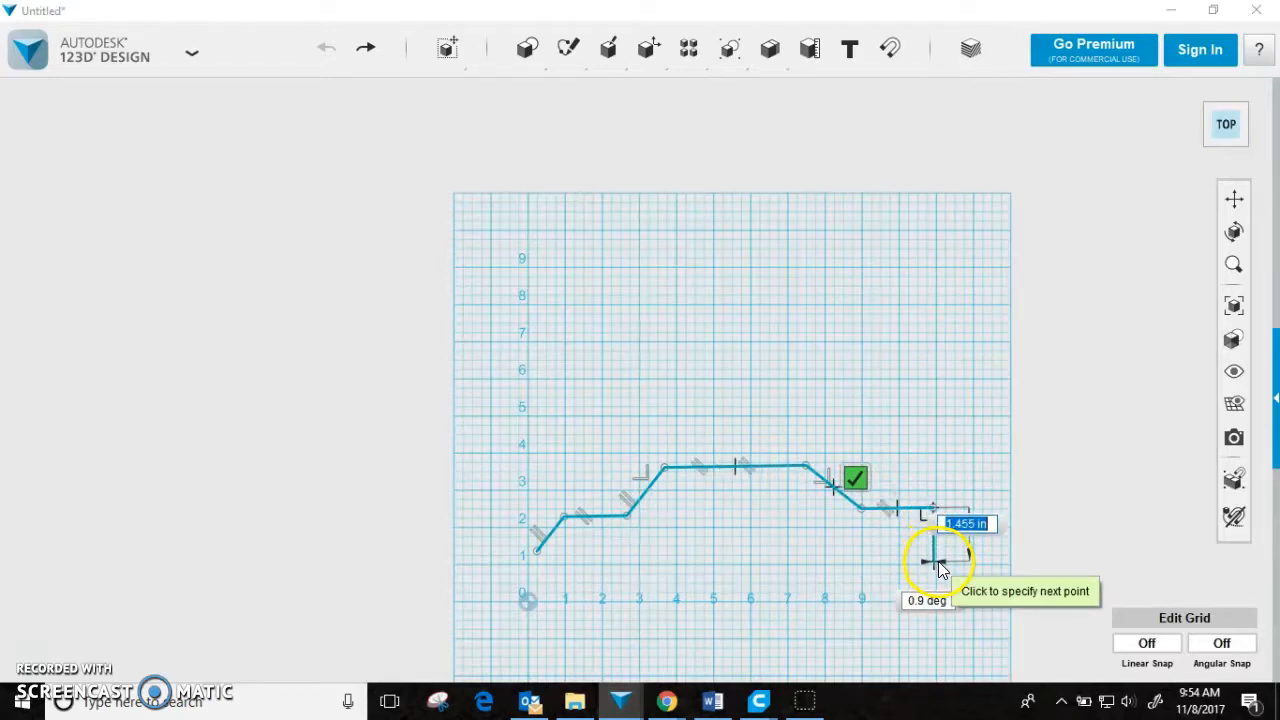
click(938, 560)
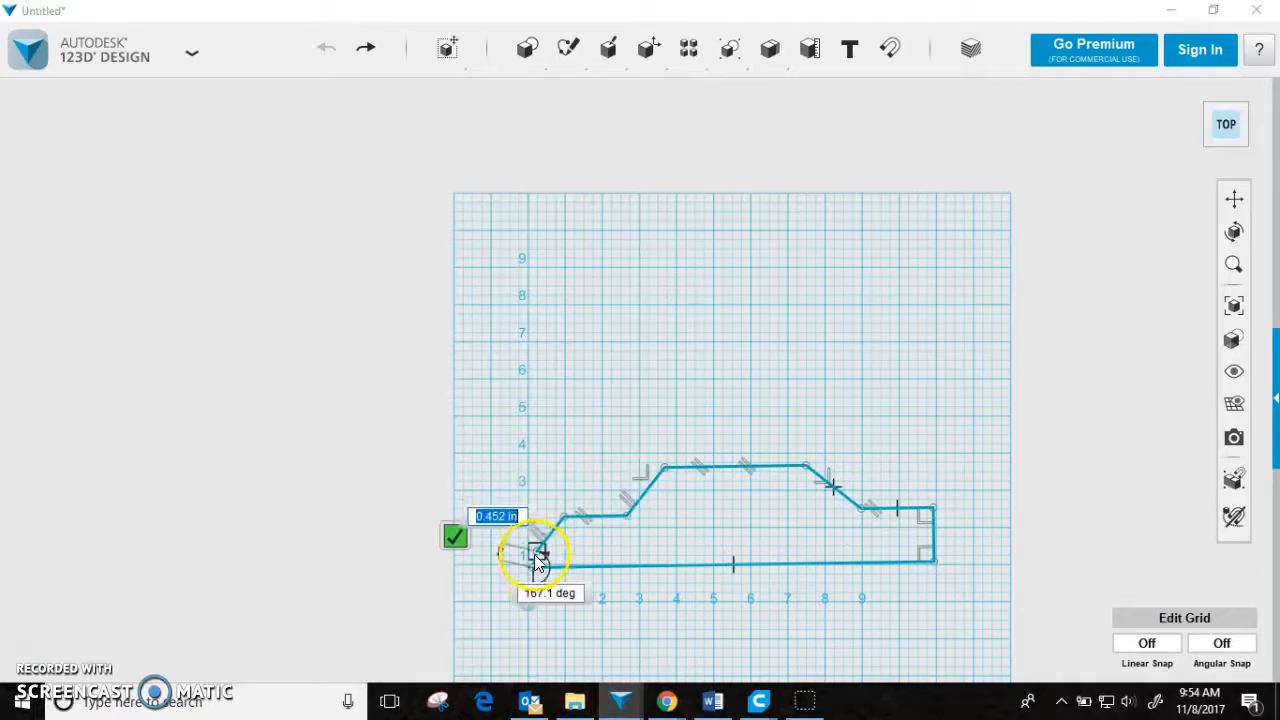
click(456, 536)
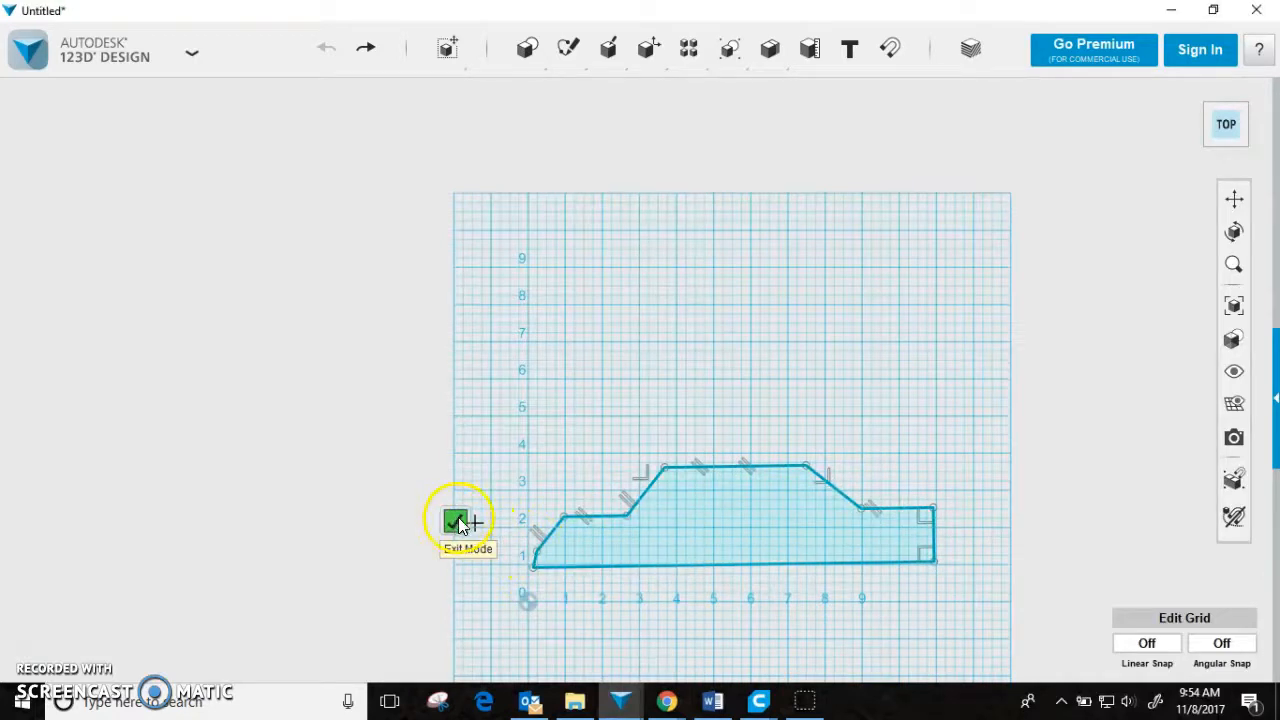
Exit the sketch and extrude the car profile upward into a tall solid block.
click(456, 520)
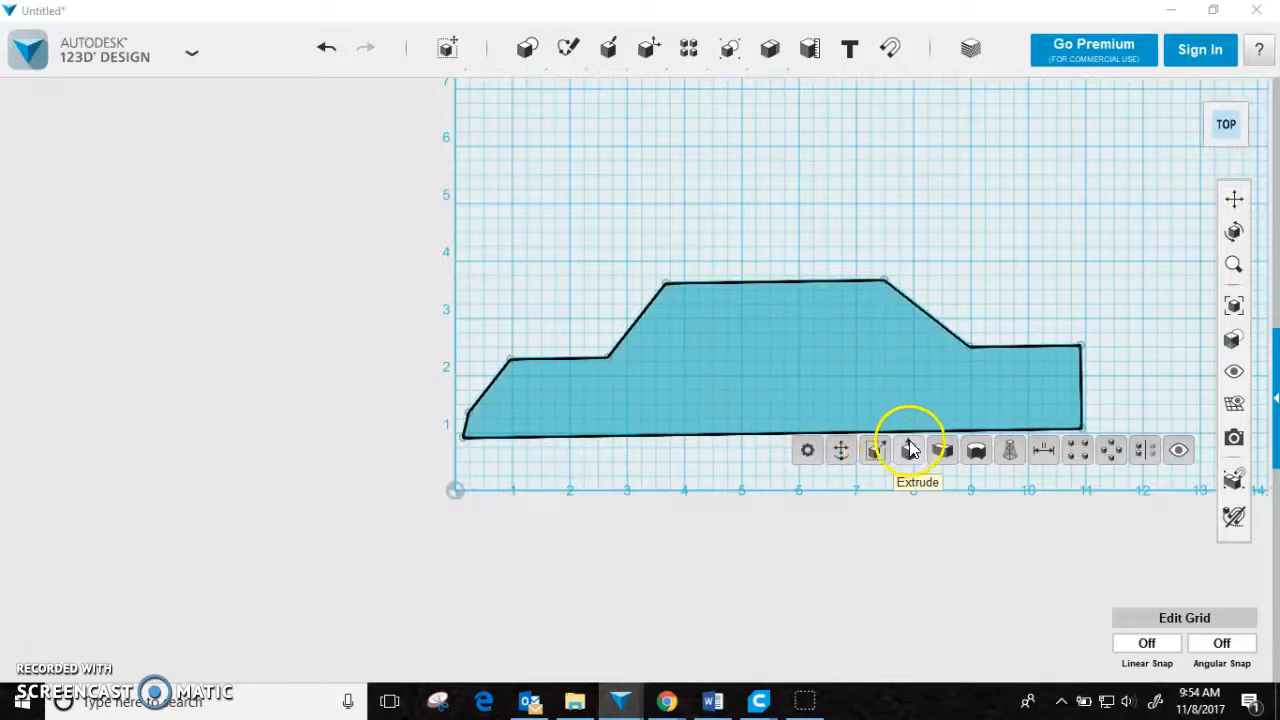
click(908, 448)
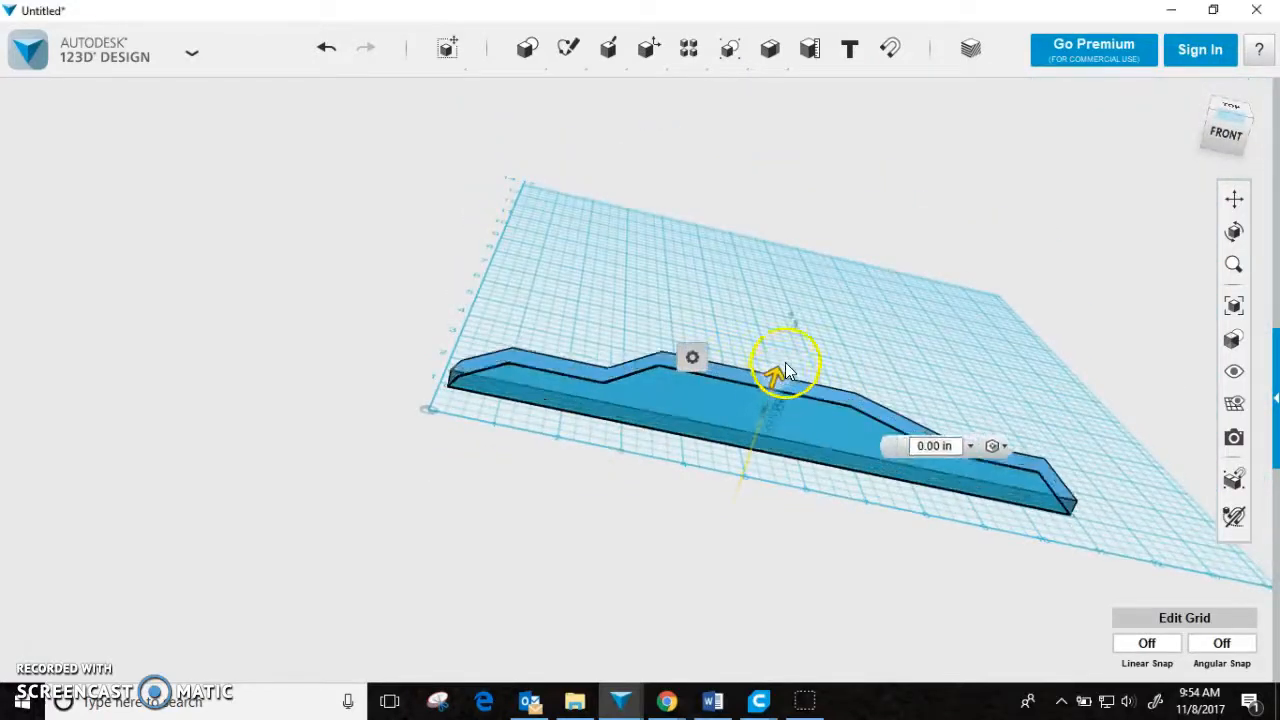
drag(776, 376, 824, 210)
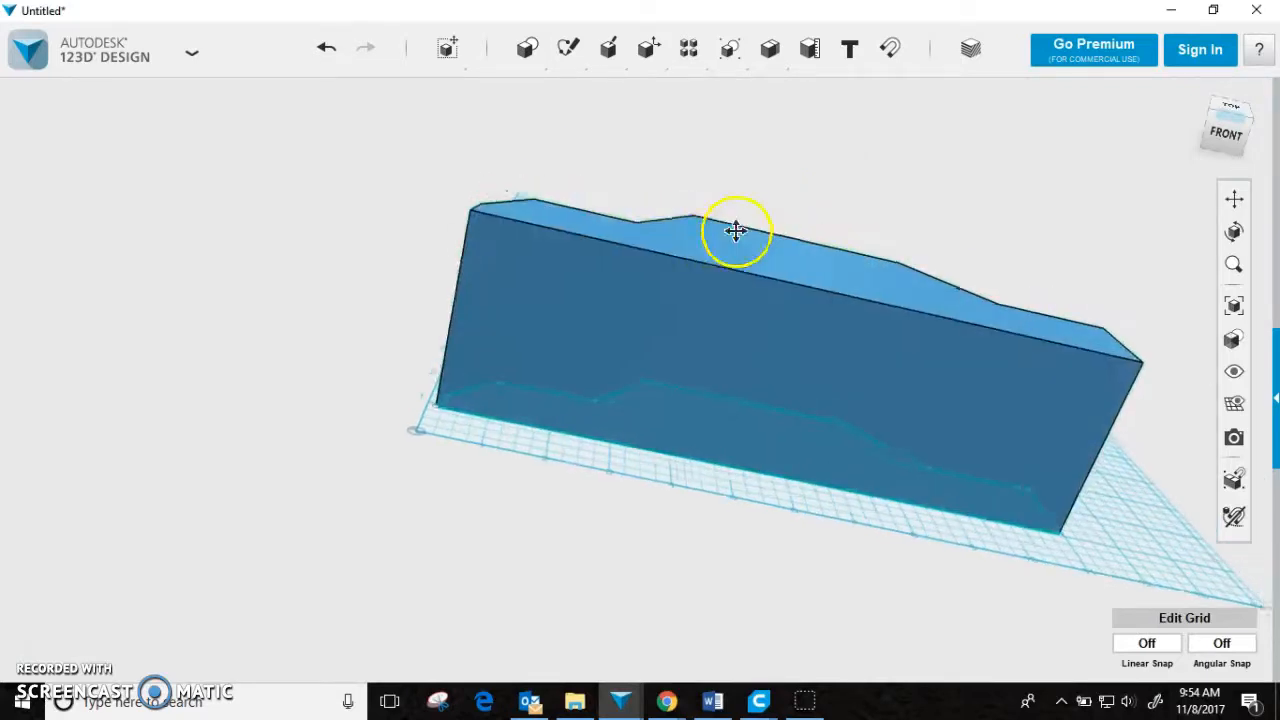
Pull the extrusion back to a thick car-shaped slab and view it from the left.
drag(736, 232, 588, 348)
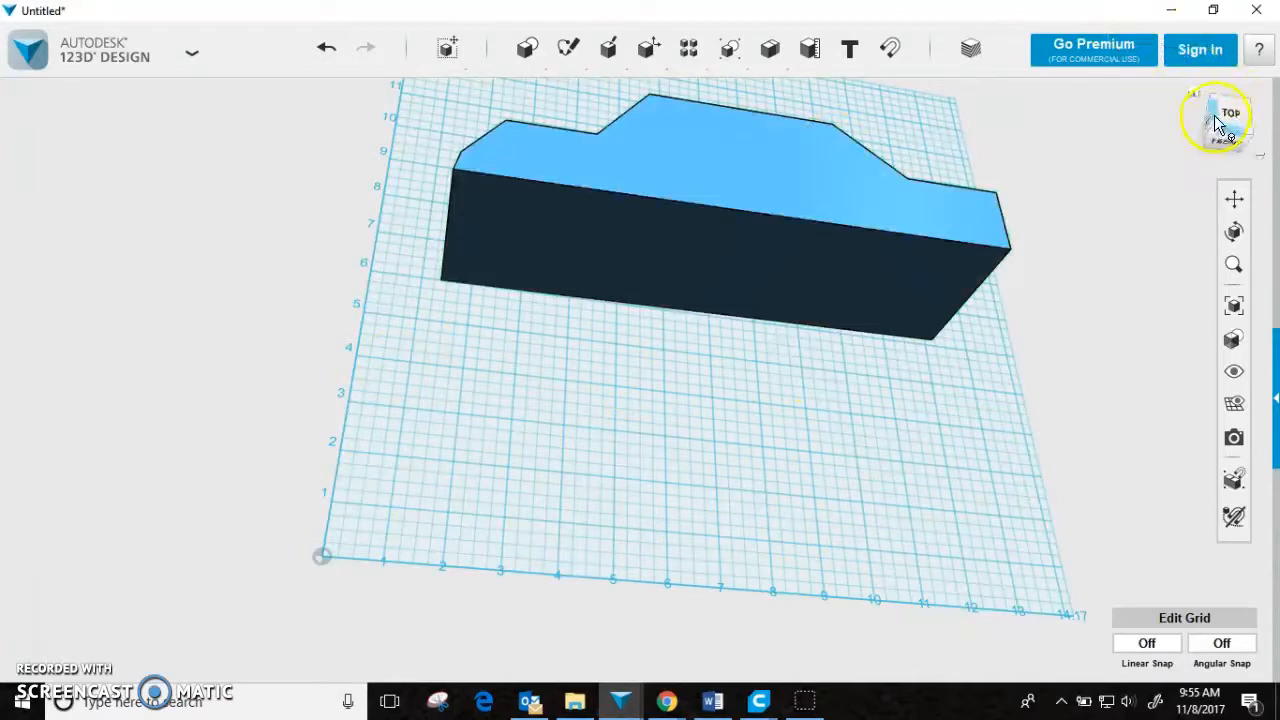
click(1216, 118)
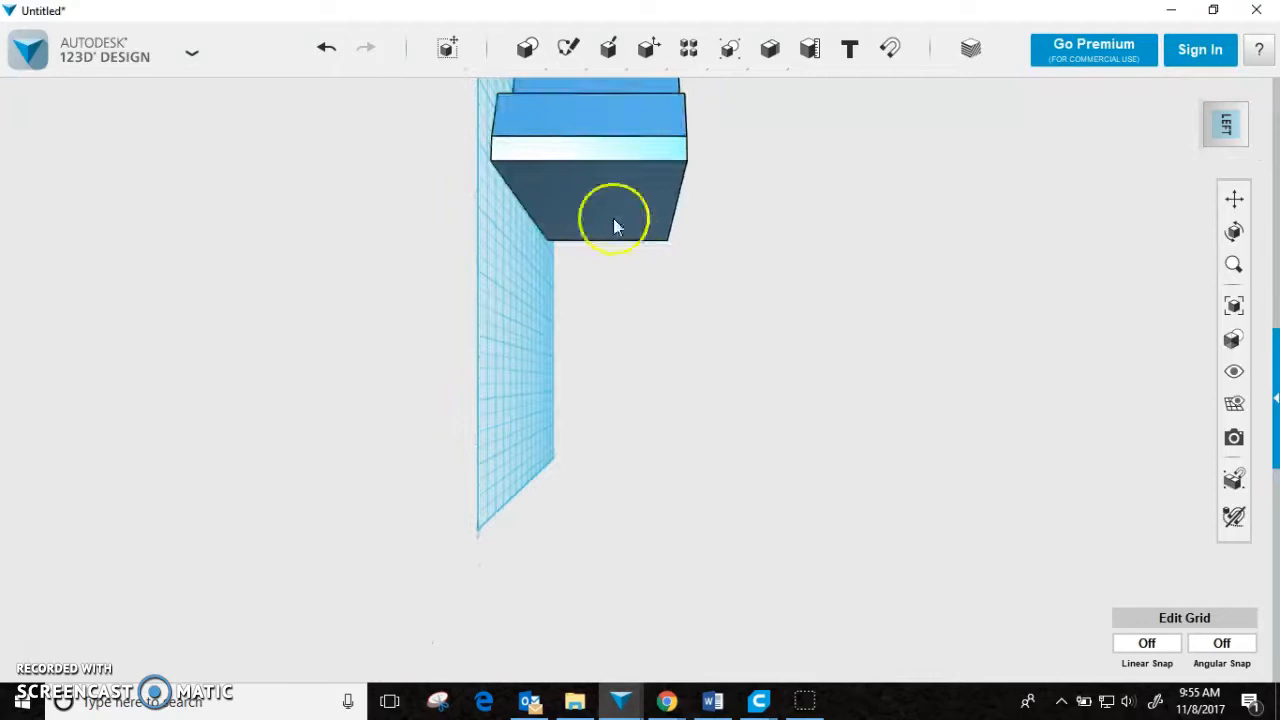
drag(616, 220, 600, 370)
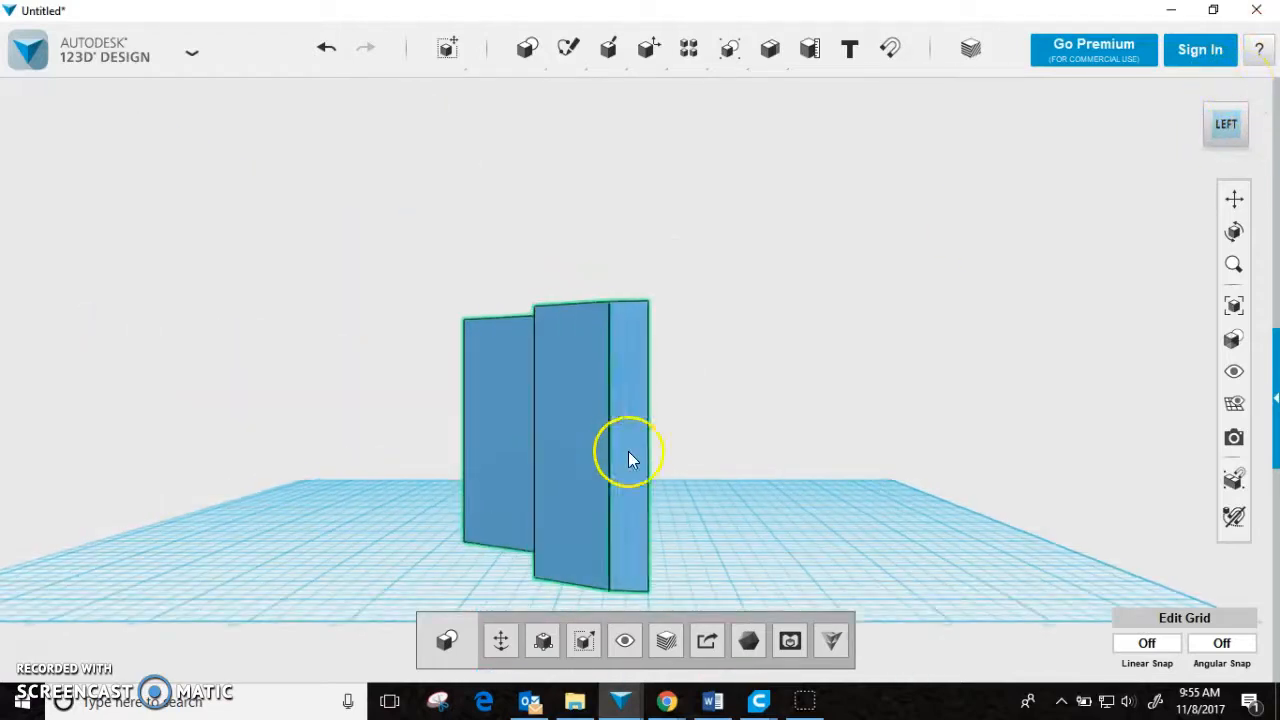
click(624, 450)
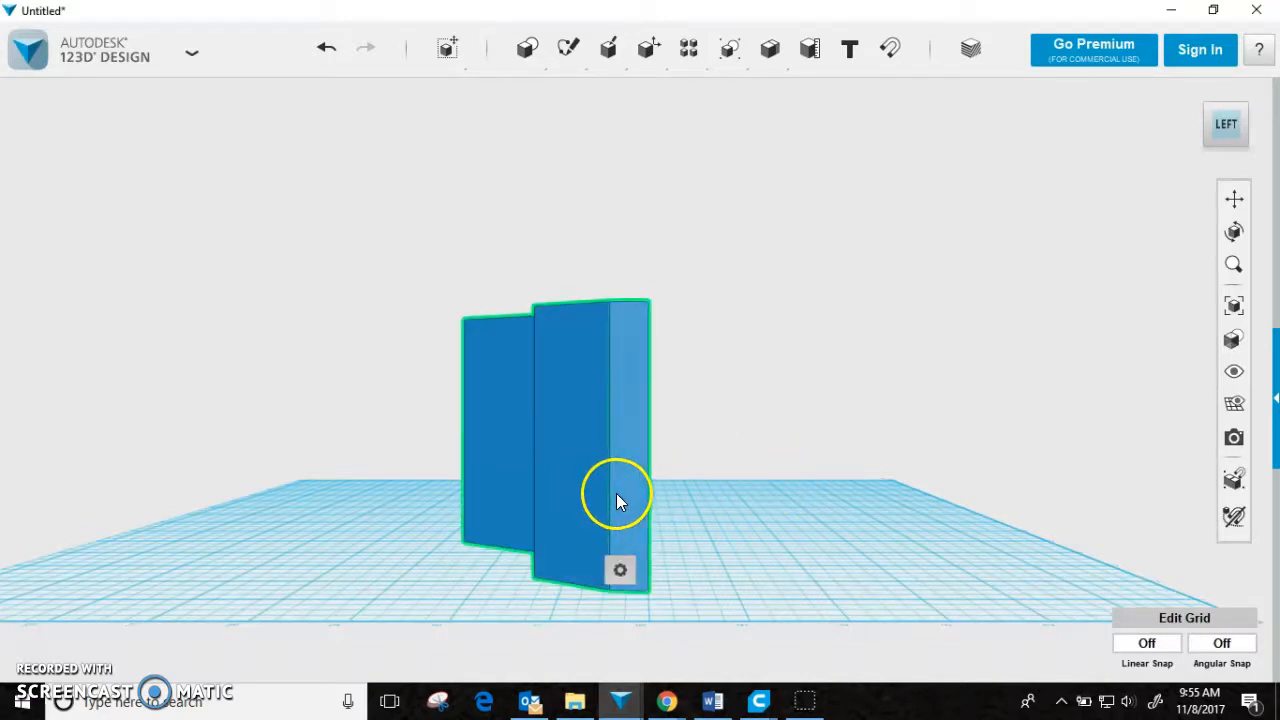
click(568, 48)
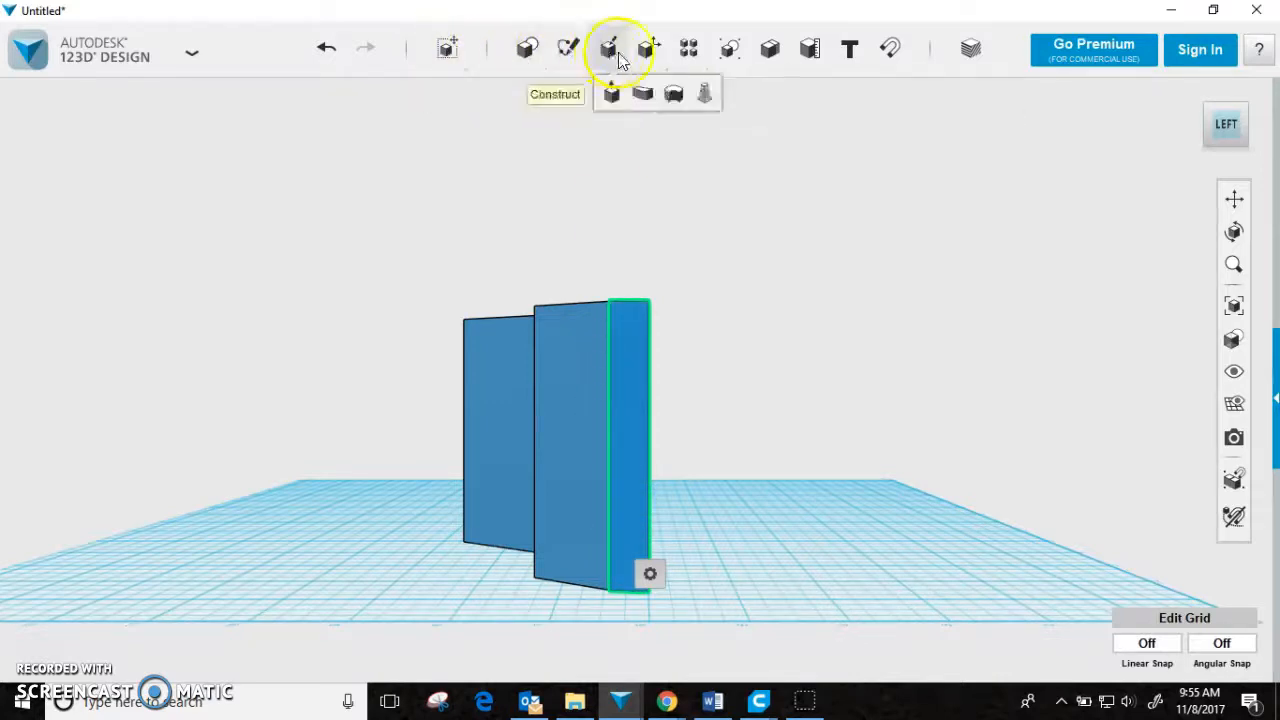
mouse_move(848, 48)
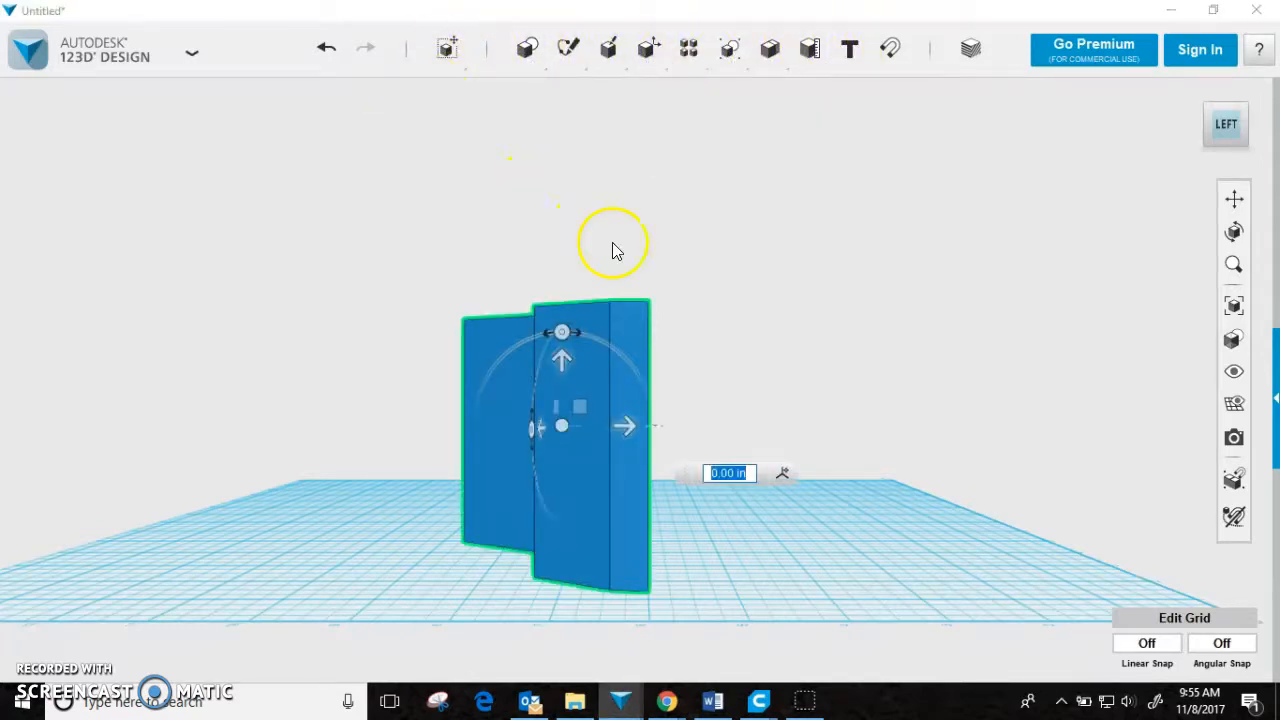
mouse_move(560, 332)
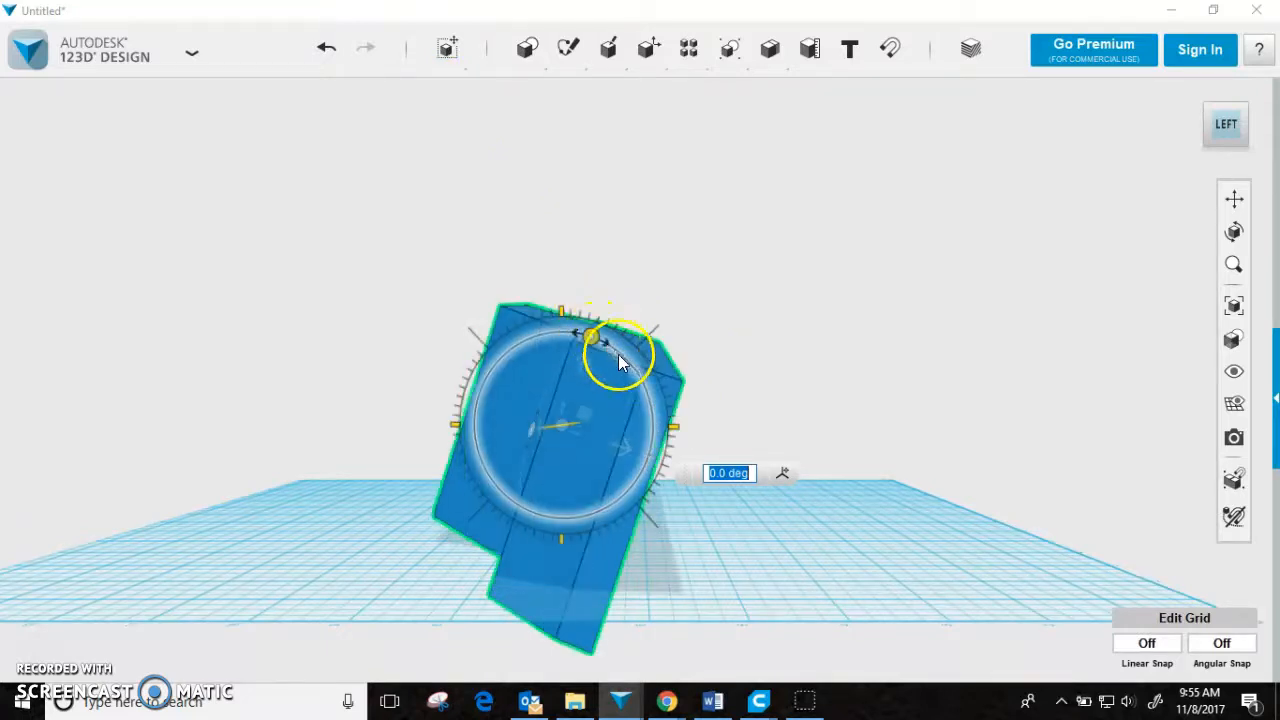
drag(596, 340, 656, 440)
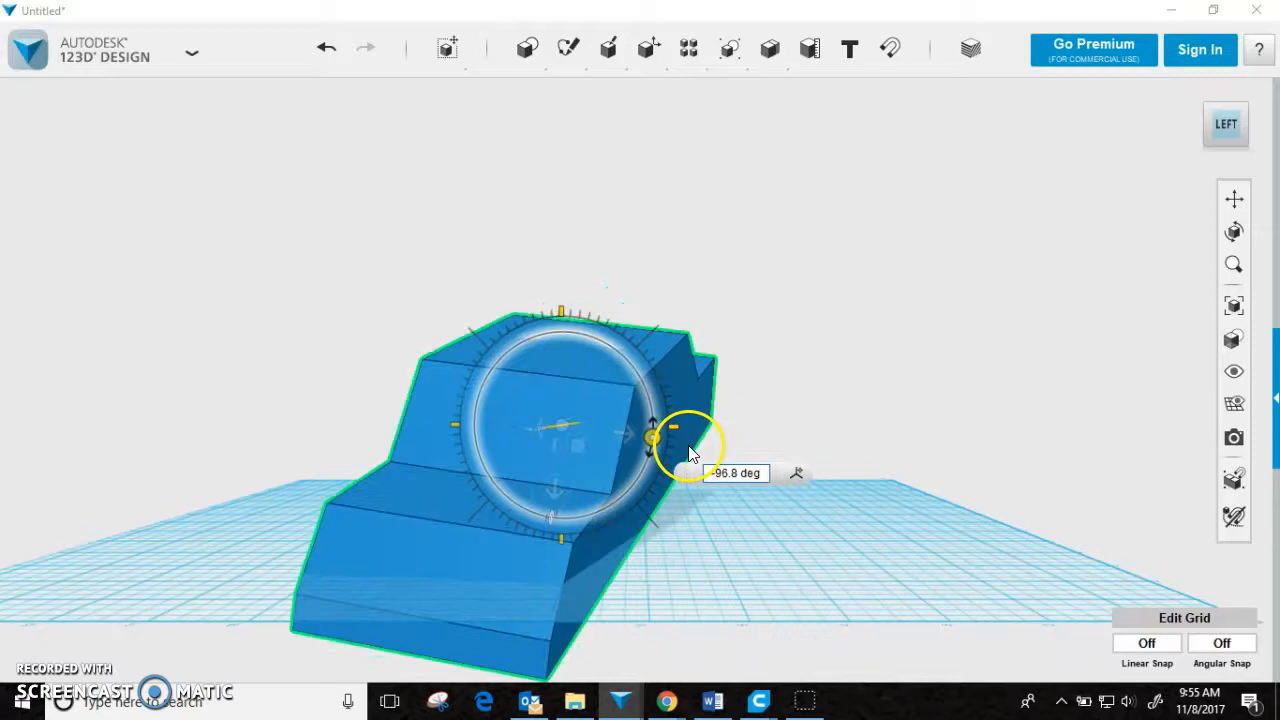
drag(690, 450, 724, 584)
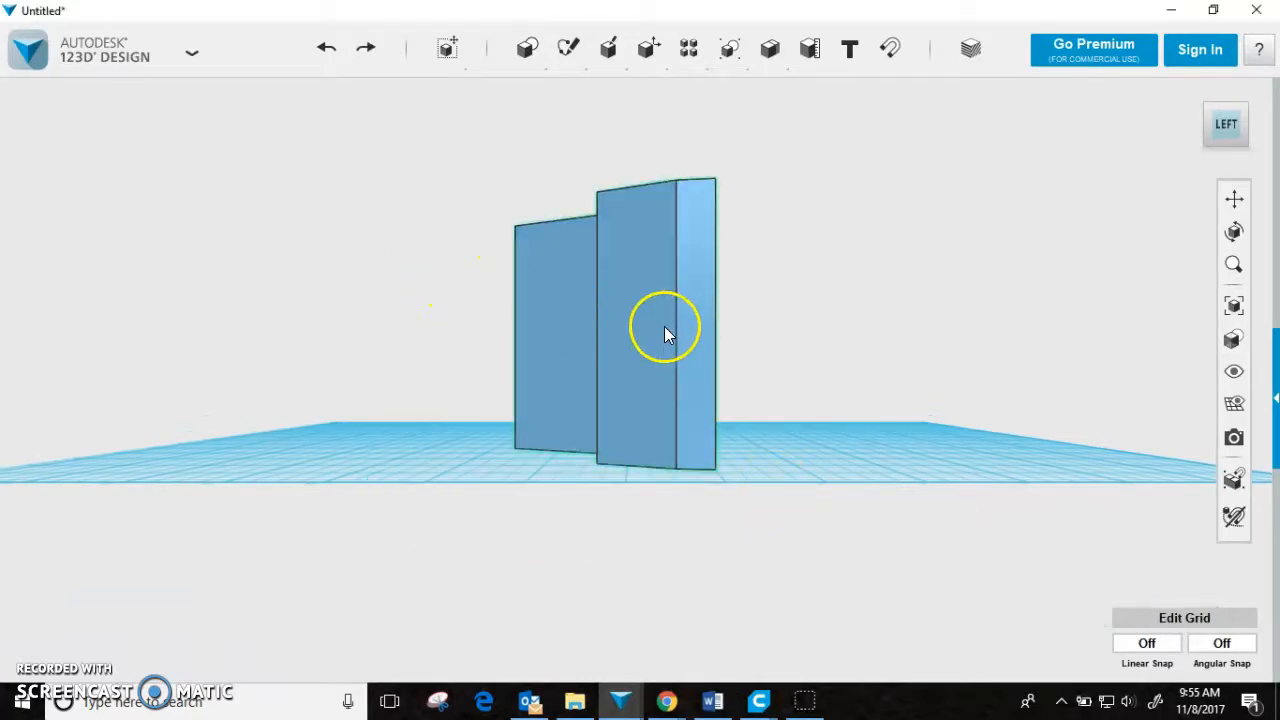
Rotate the car body 90 degrees with Move/Rotate so its profile stands upright.
click(664, 330)
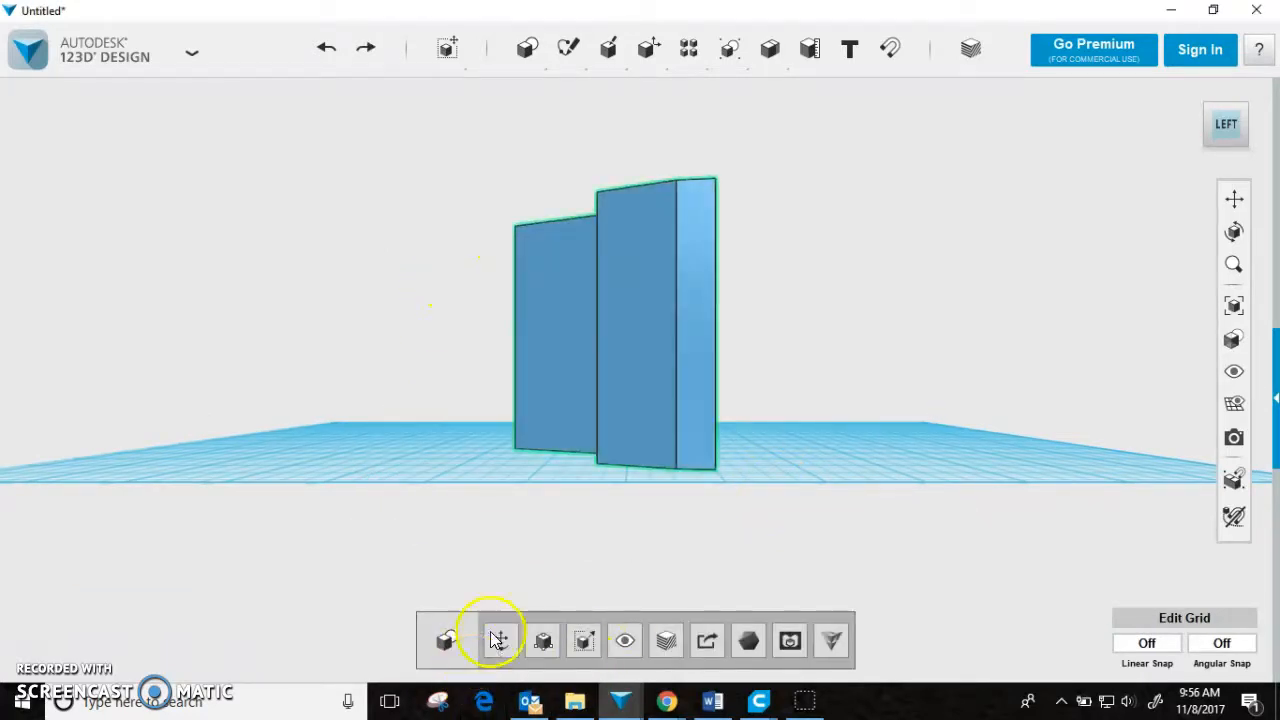
click(496, 640)
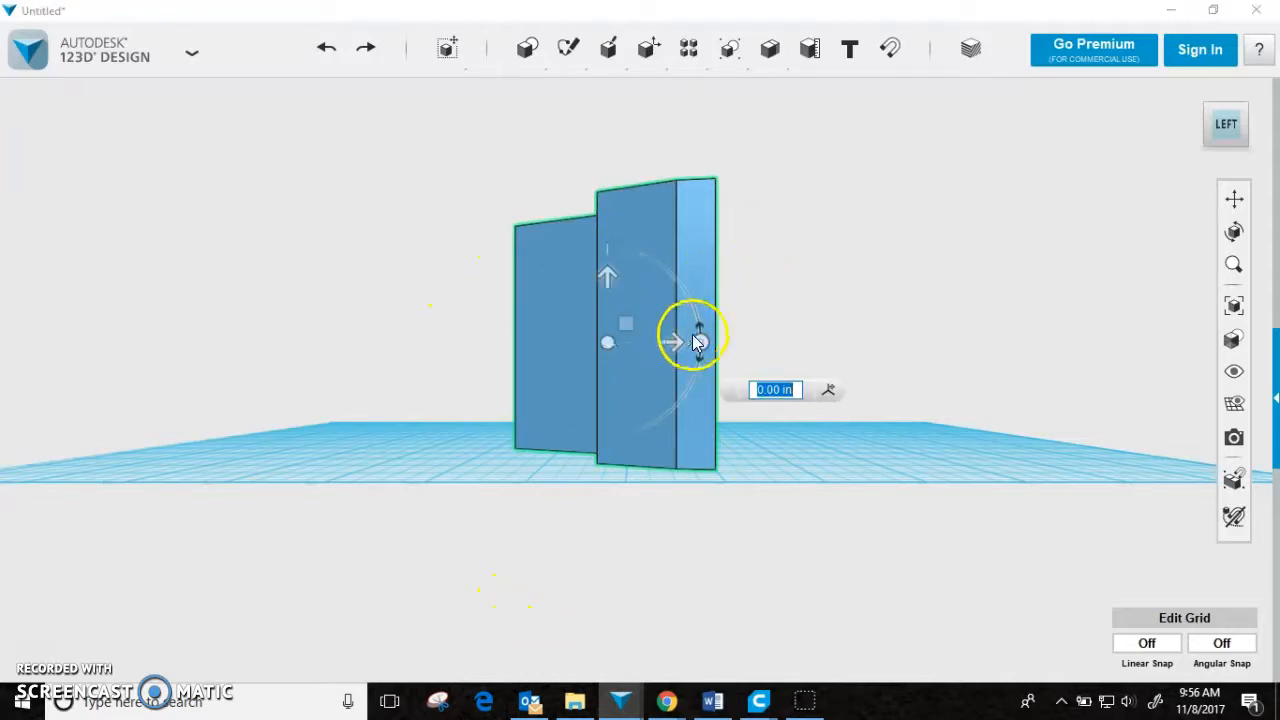
drag(698, 332, 624, 458)
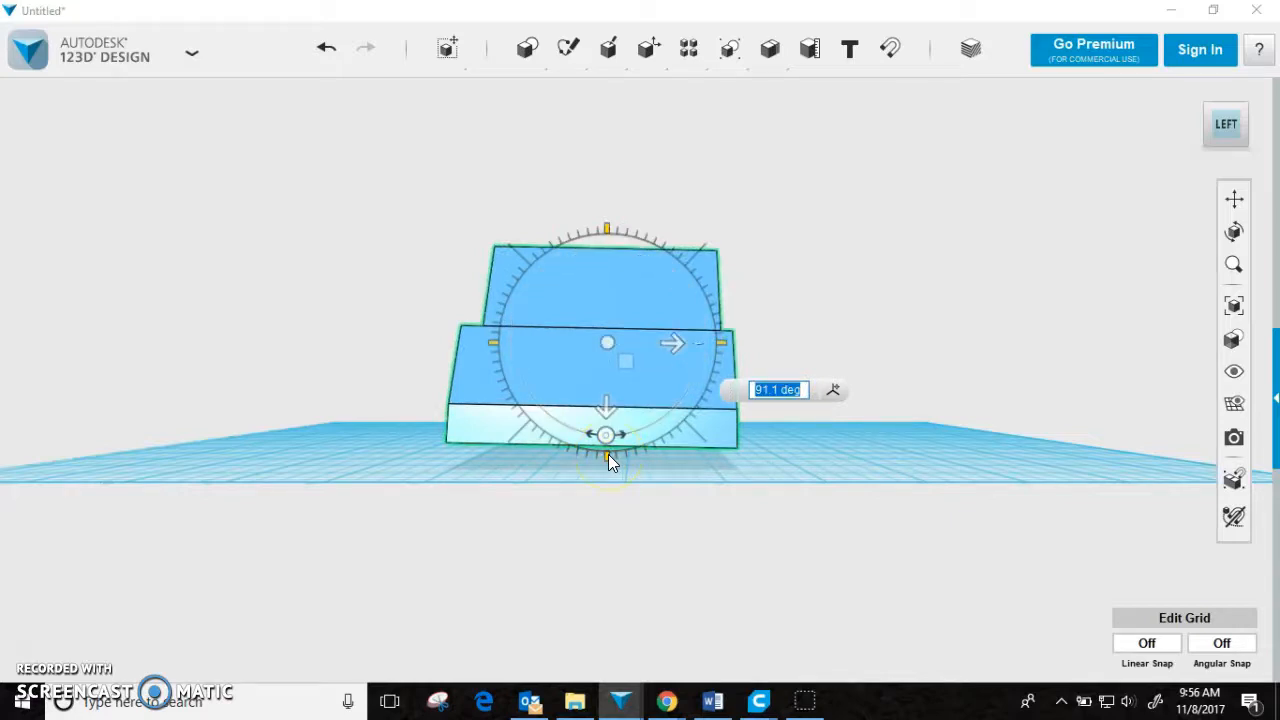
text(9)
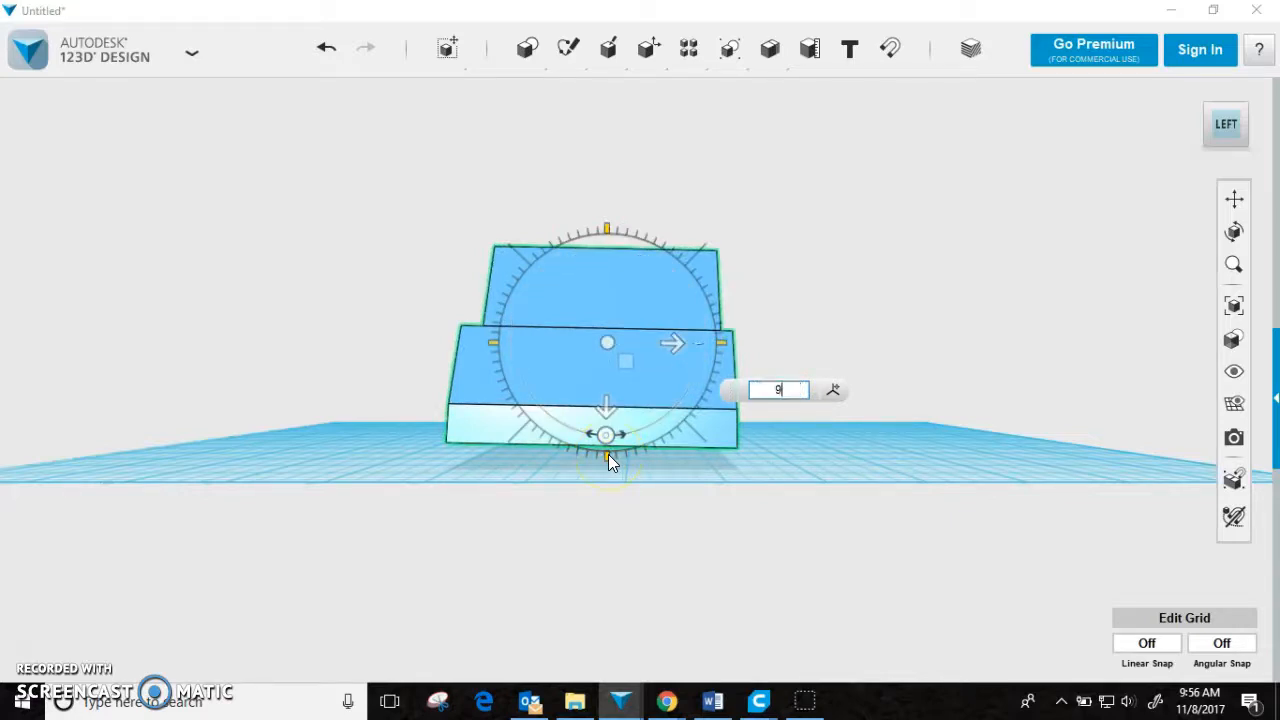
text(0)
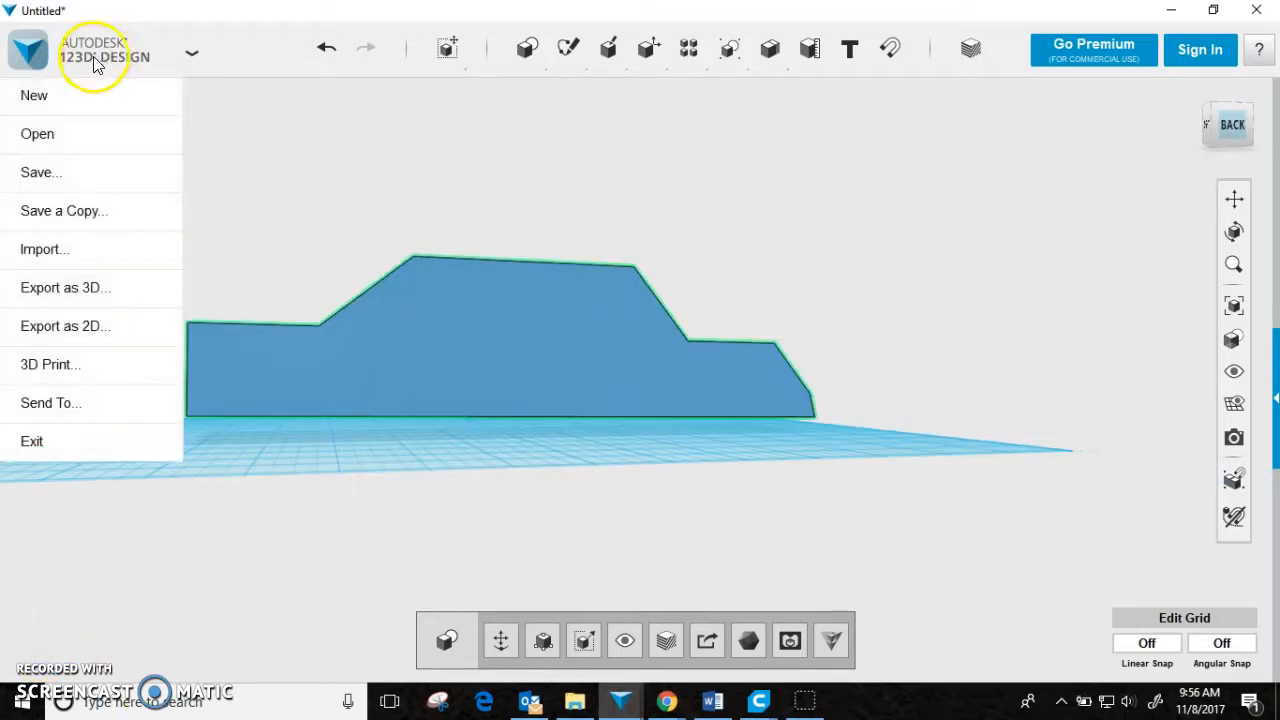
mouse_move(84, 108)
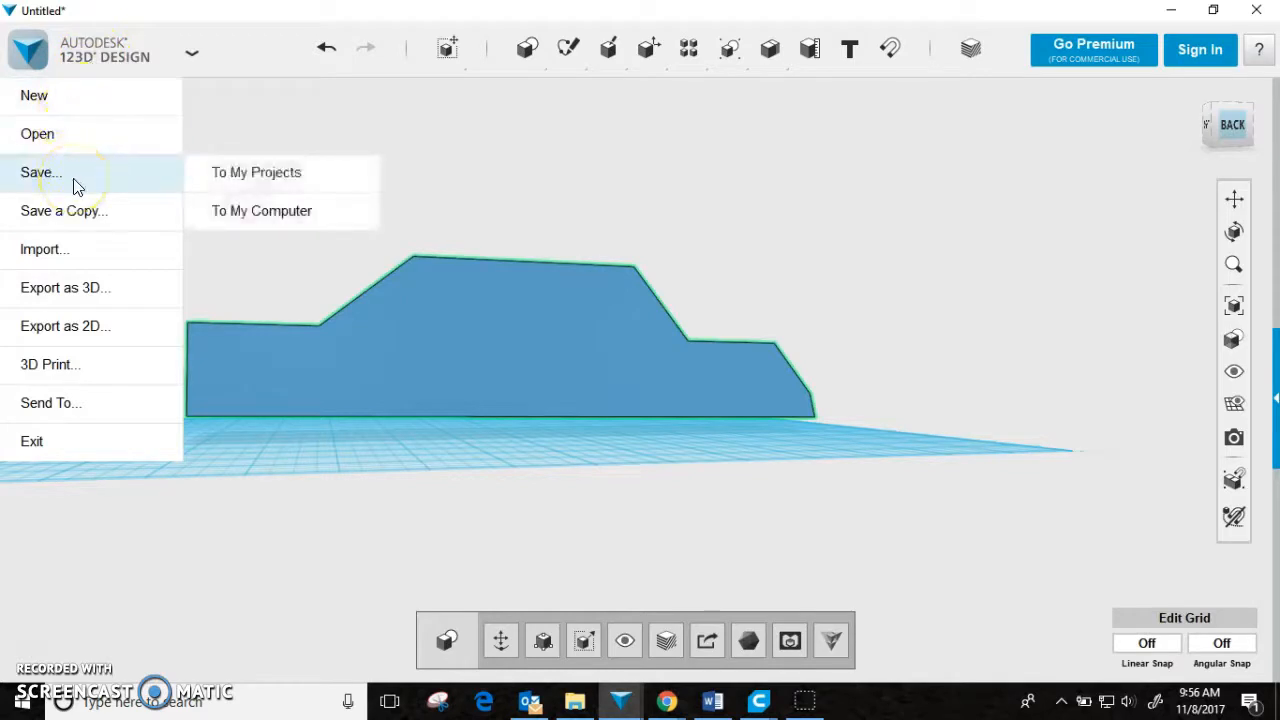
mouse_move(260, 210)
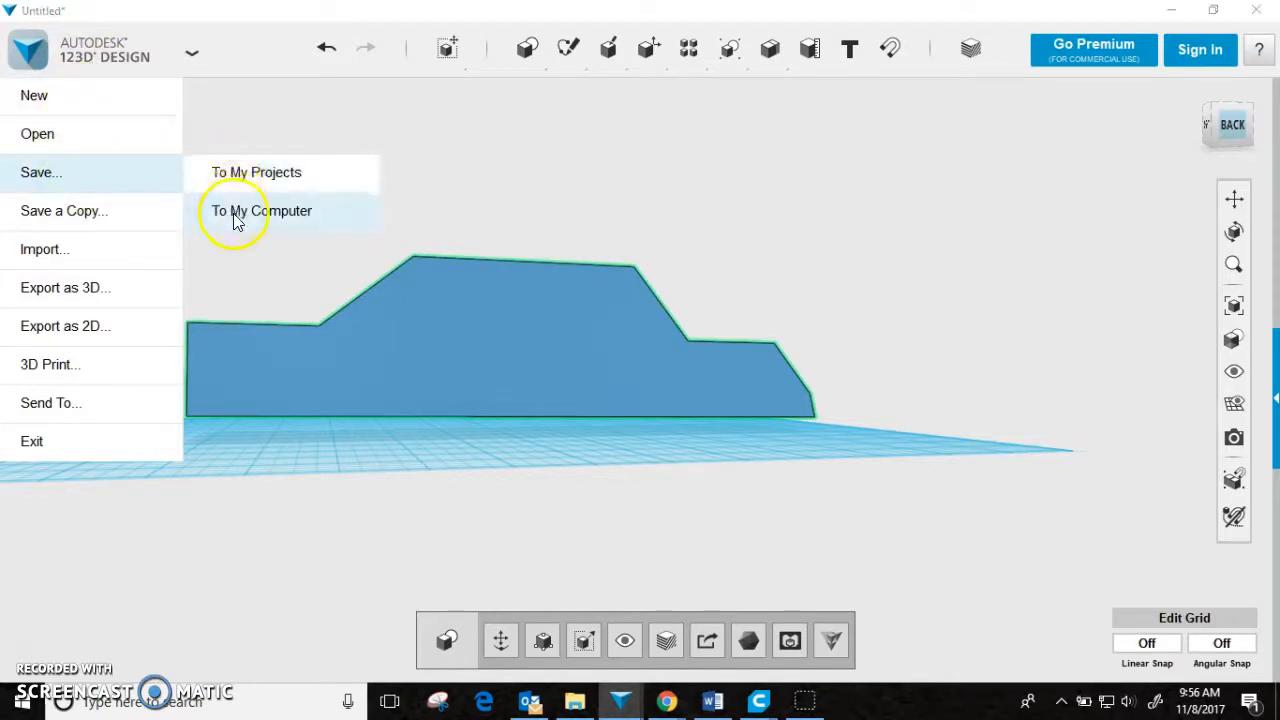
Save the model to My Computer as "Lindner's sick whip".
click(260, 210)
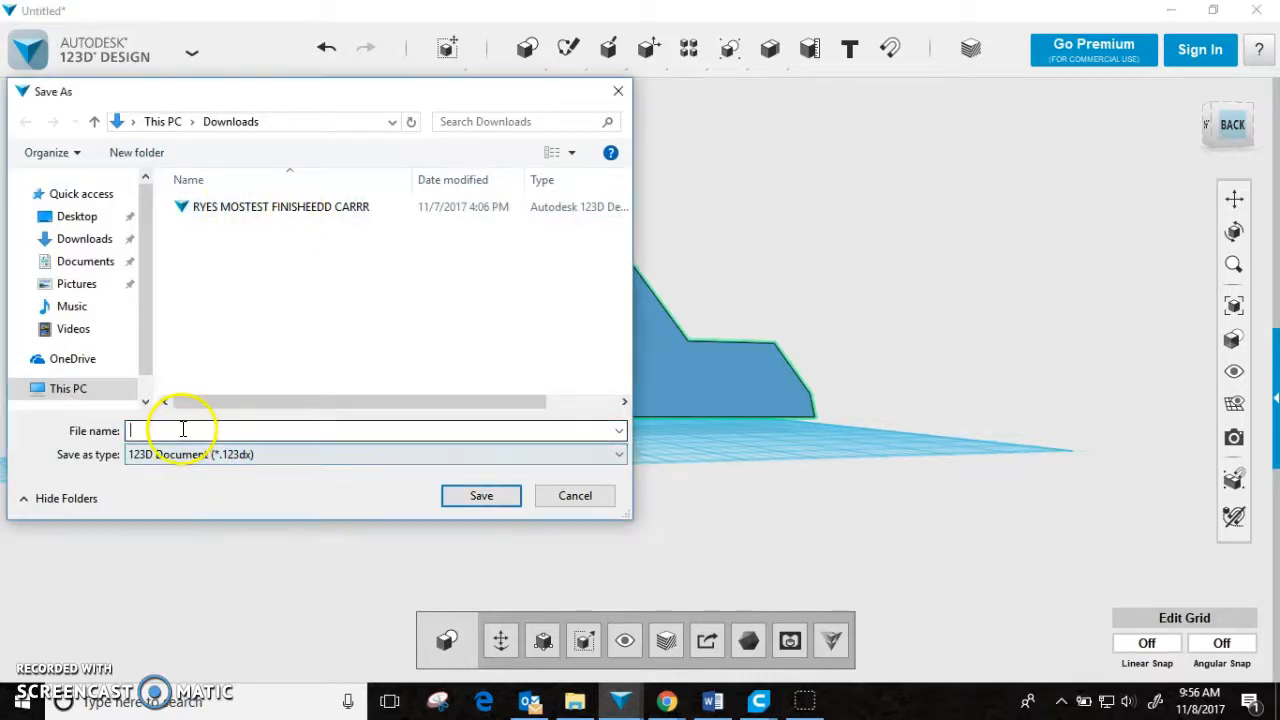
text(Lindner's sick whip)
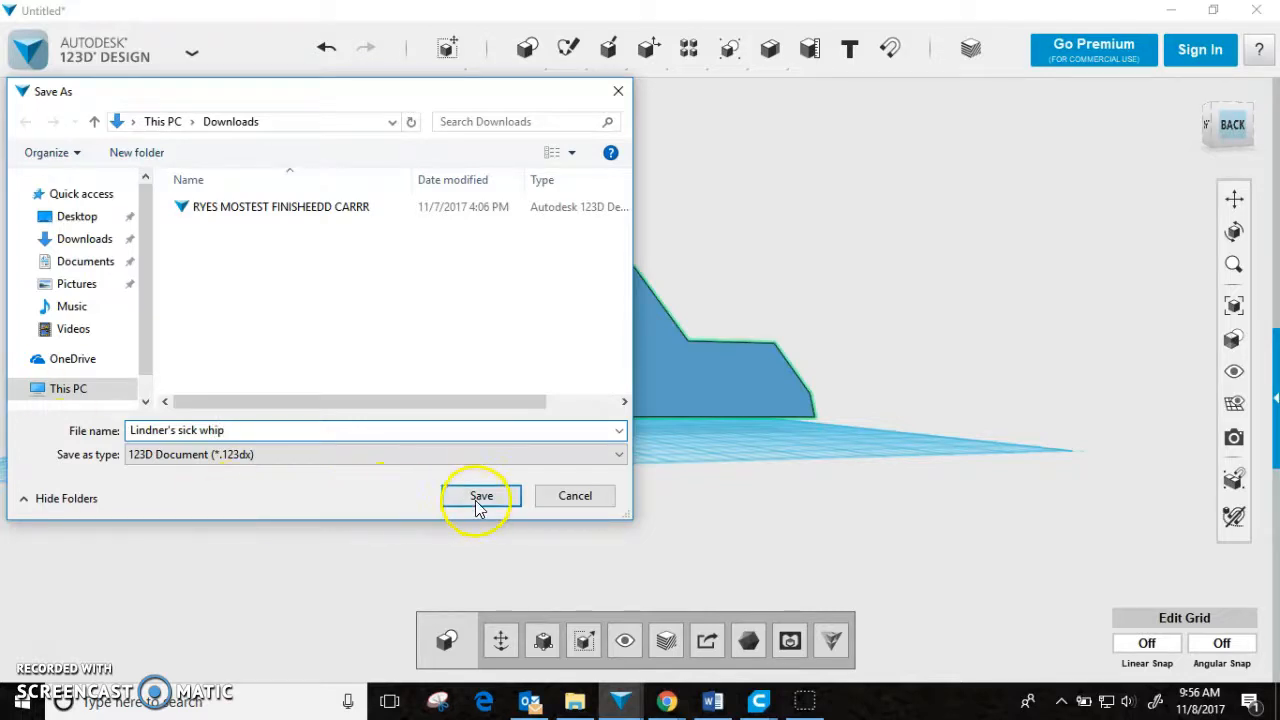
click(480, 496)
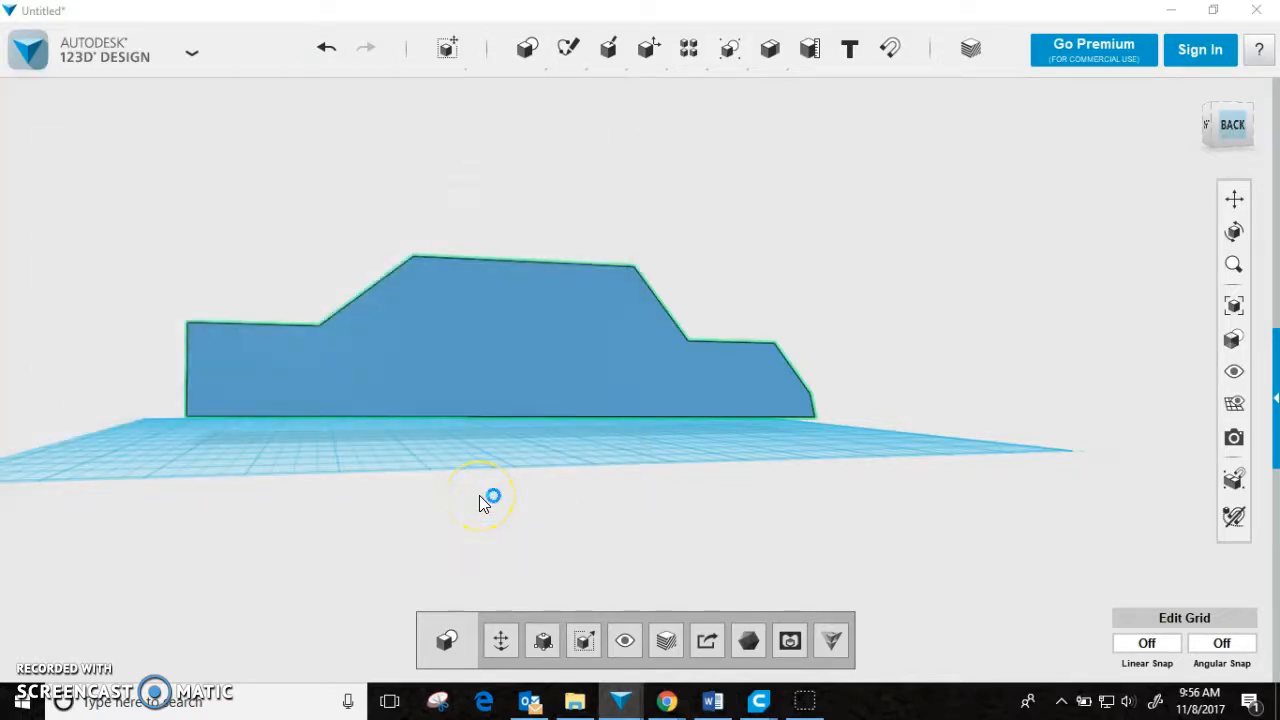